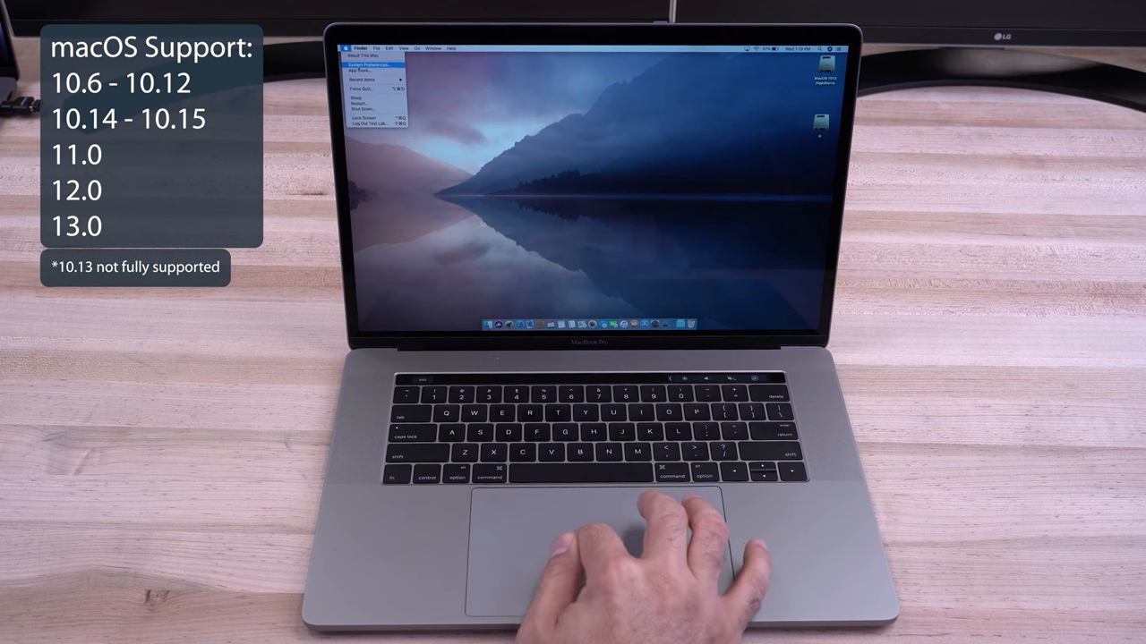
- Show About This Mac from the Apple menu, confirming the Mac runs macOS Monterey
left_click(367, 64)
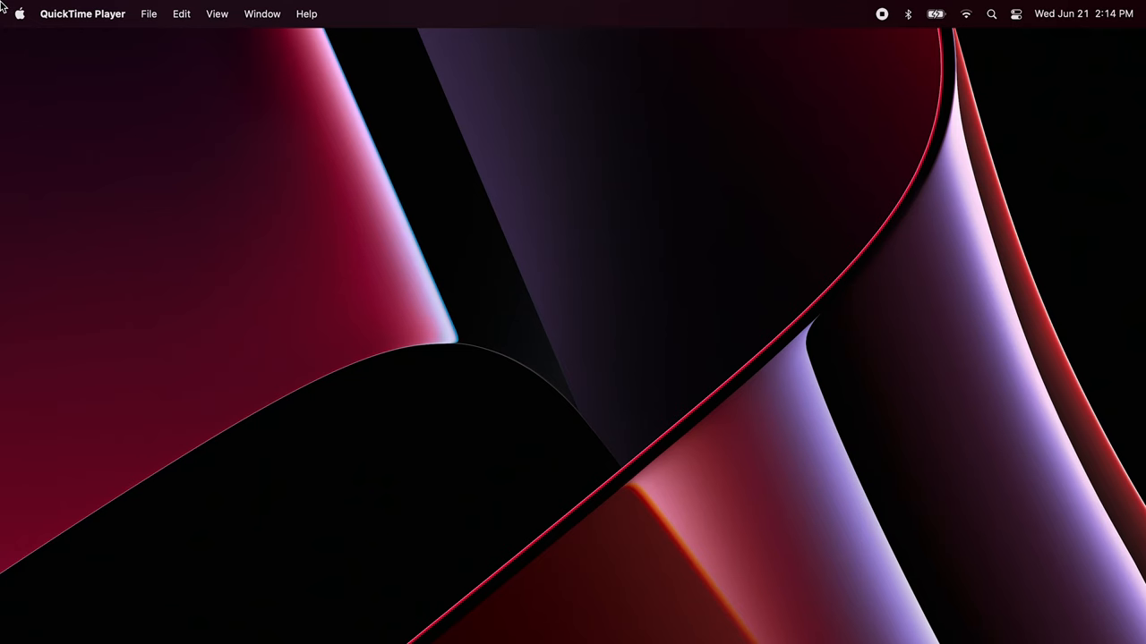
left_click(19, 13)
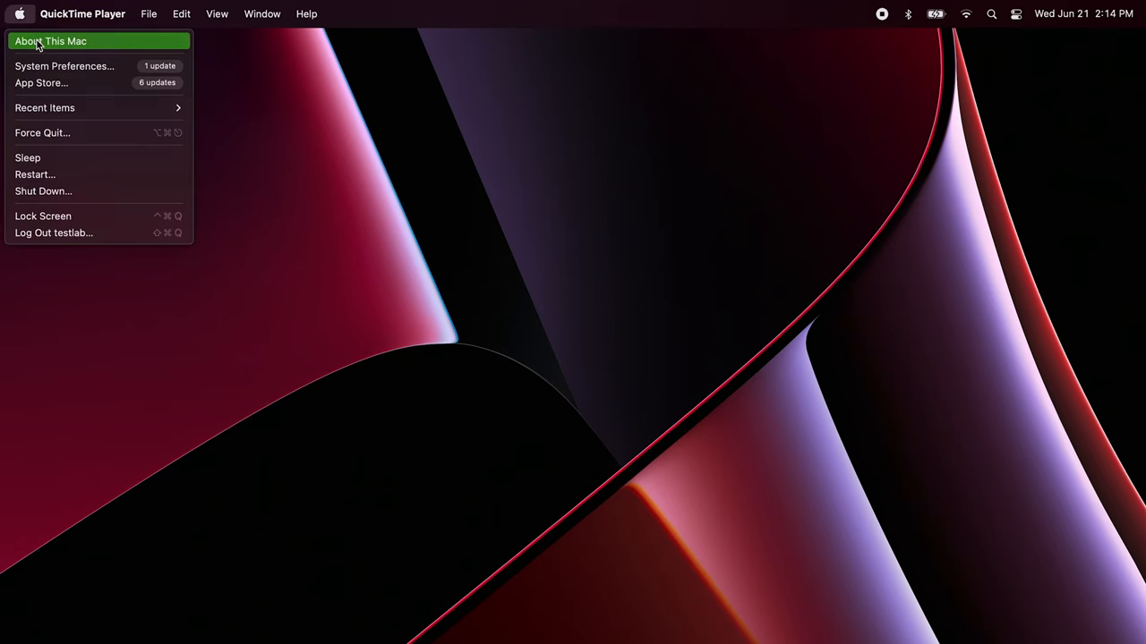
left_click(49, 41)
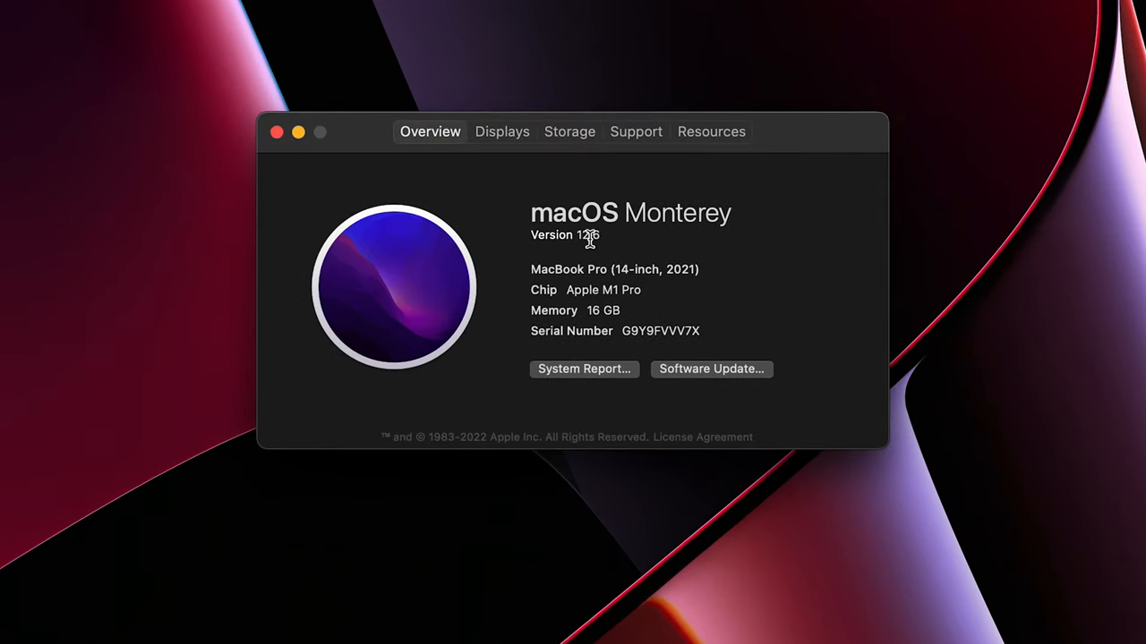
mouse_move(614, 251)
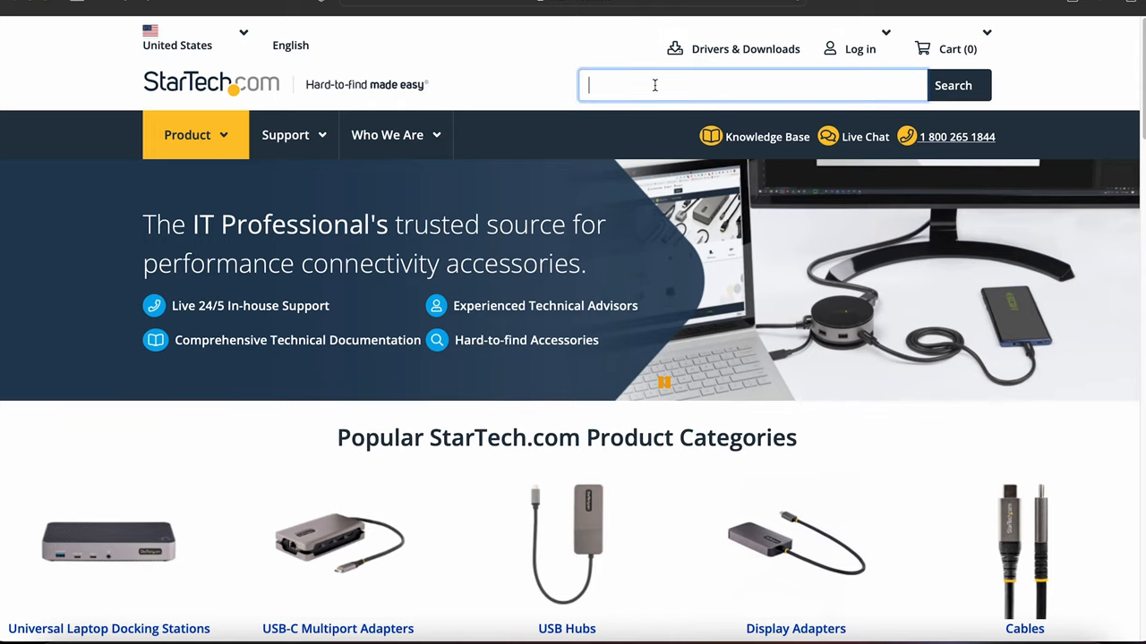
- Search '102b-usb', reach the adapter's Drivers & Downloads page and download the DisplayLink Mac .zip
type("102b-usbc-multiport")
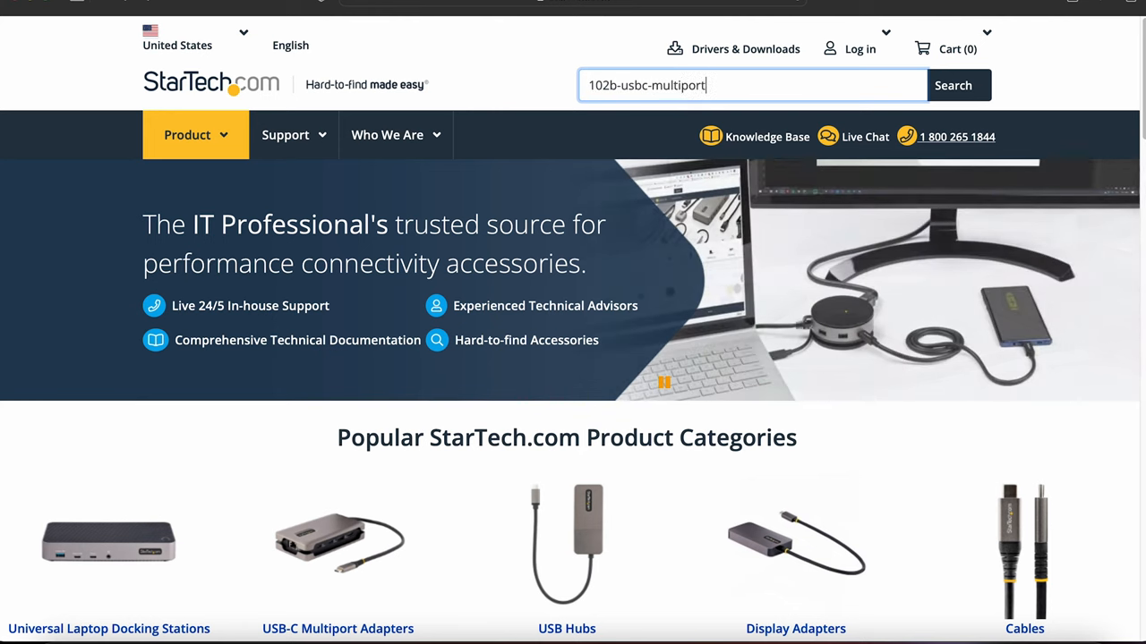
left_click(952, 85)
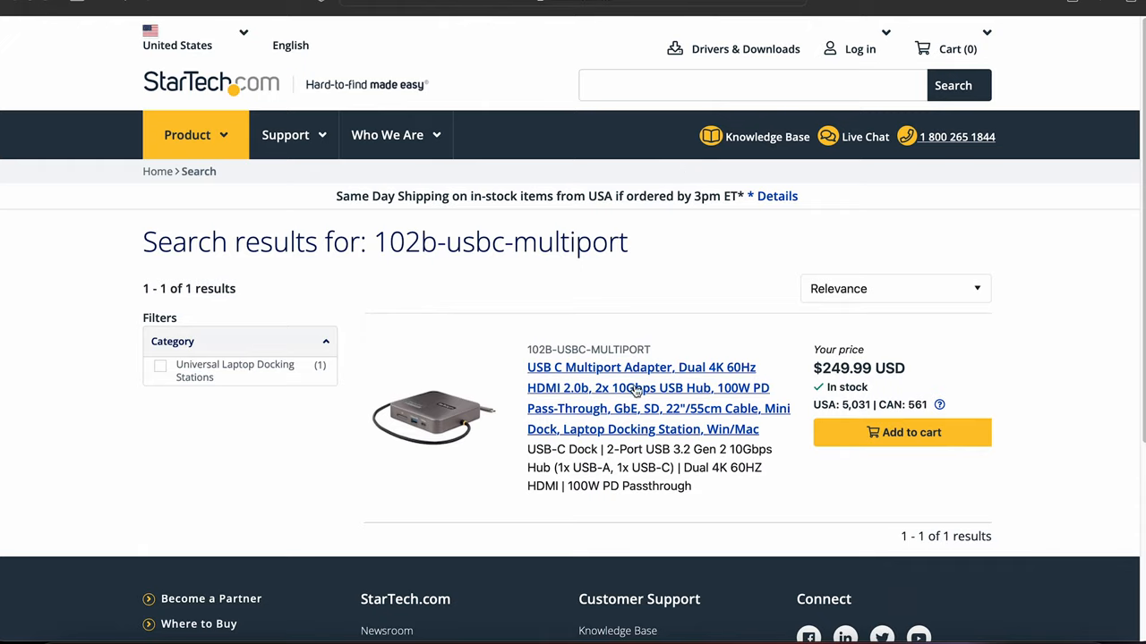
left_click(641, 367)
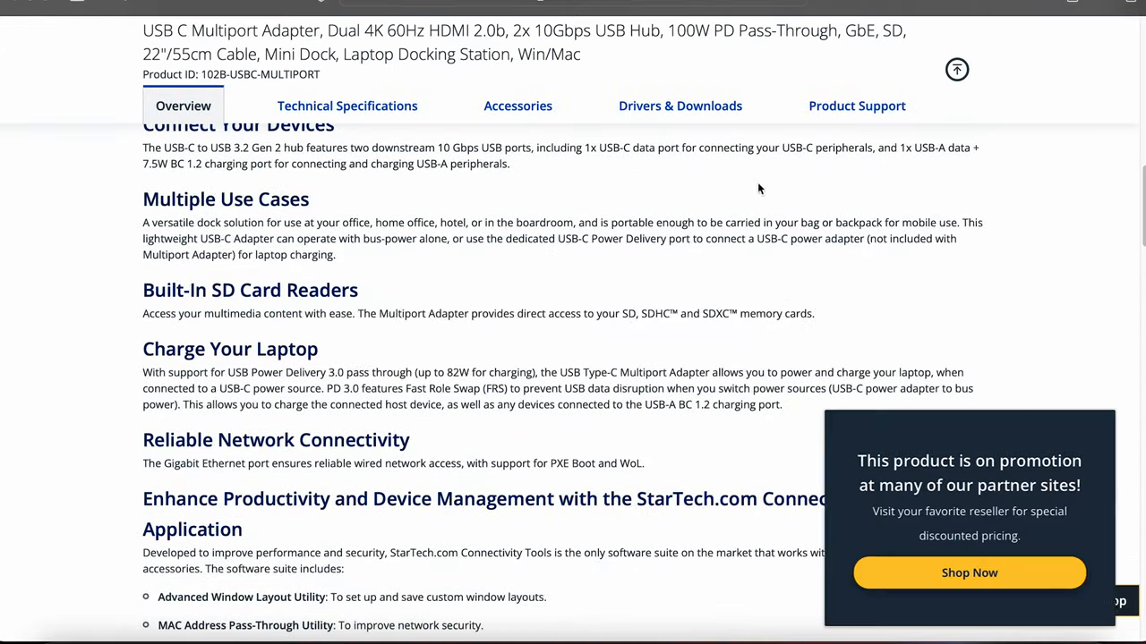
left_click(680, 105)
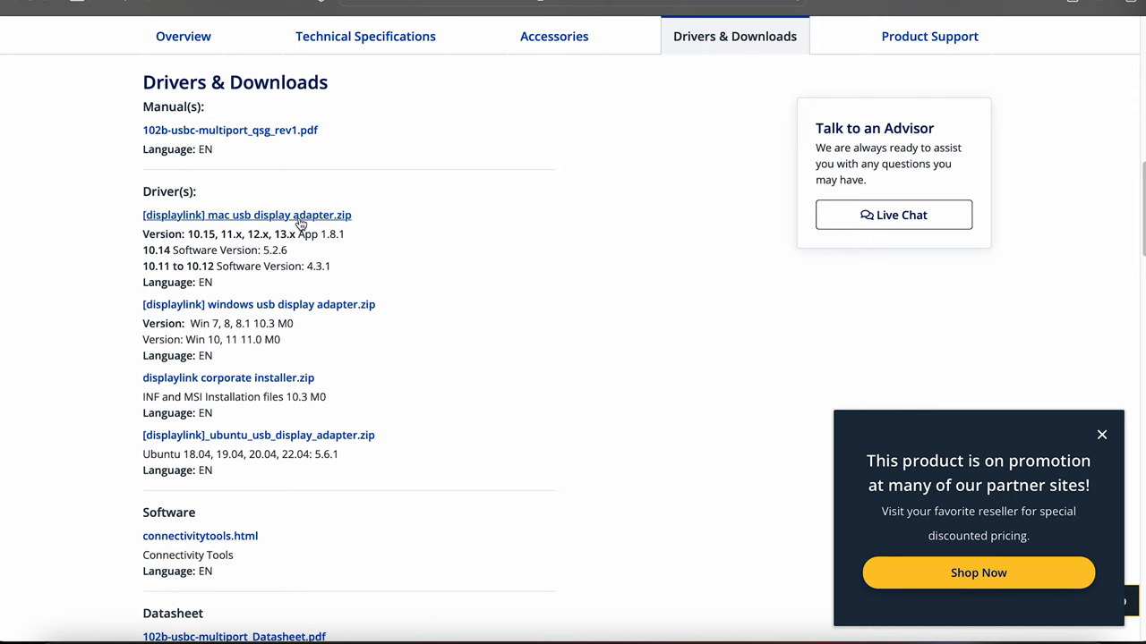
left_click(246, 214)
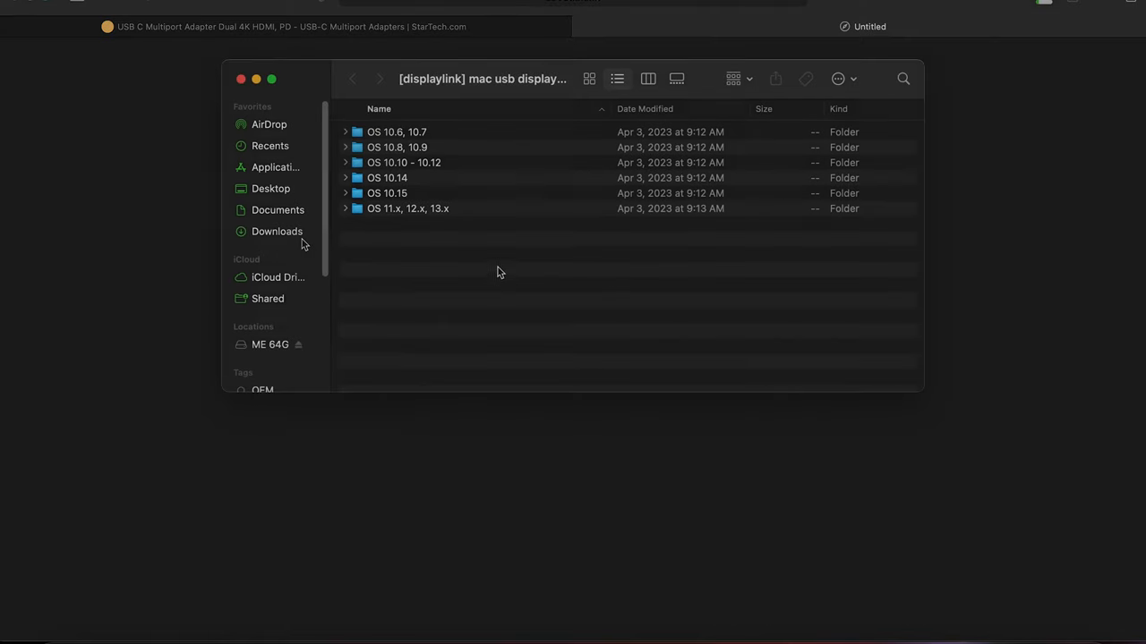
- Launch the DisplayLink Manager .pkg from the OS 11.x, 12.x, 13.x folder and continue past its introduction
double_click(407, 209)
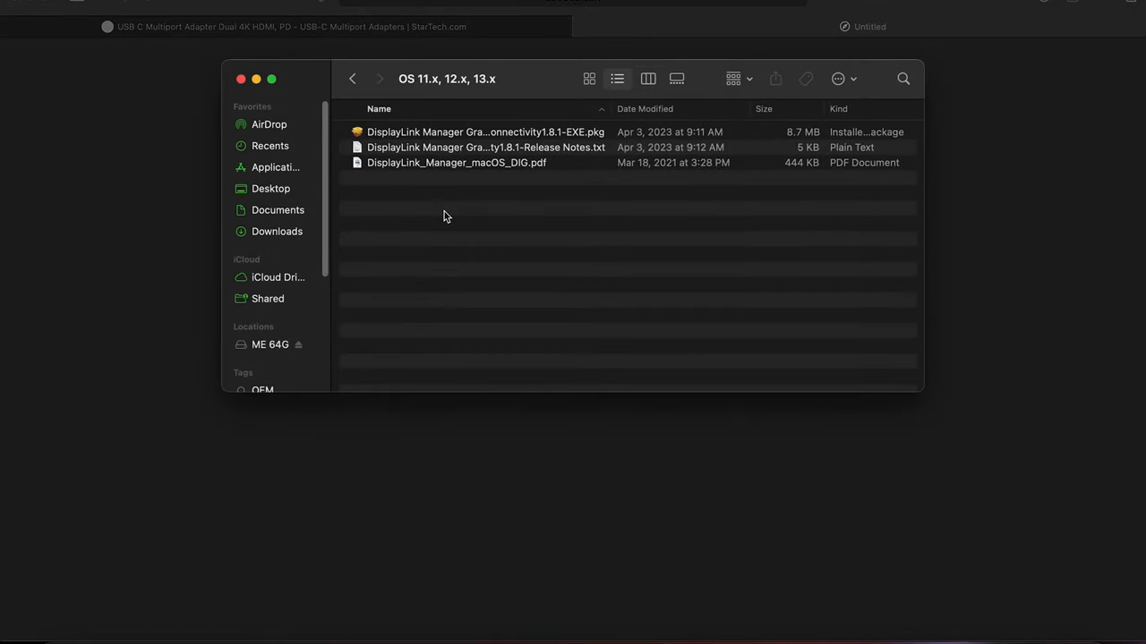
left_click(483, 132)
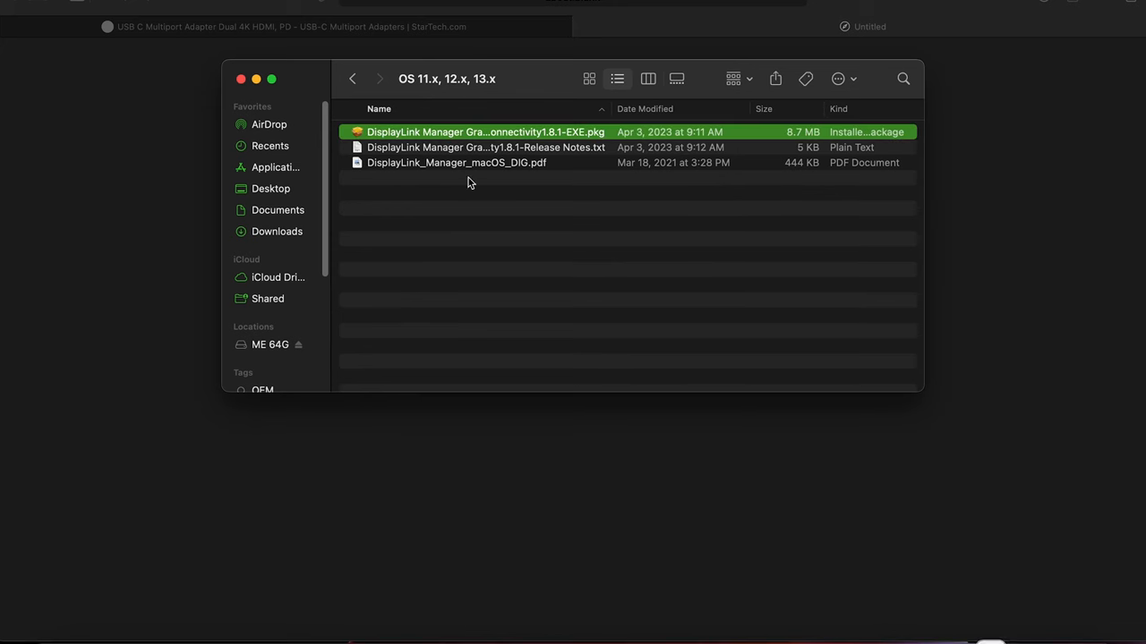
double_click(486, 131)
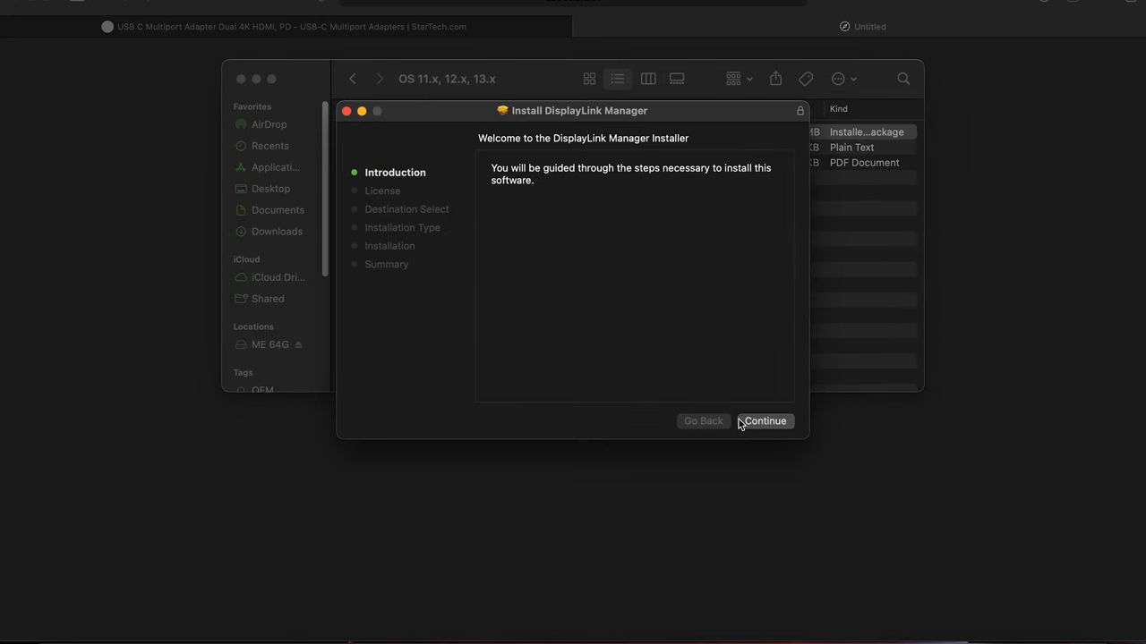
left_click(764, 421)
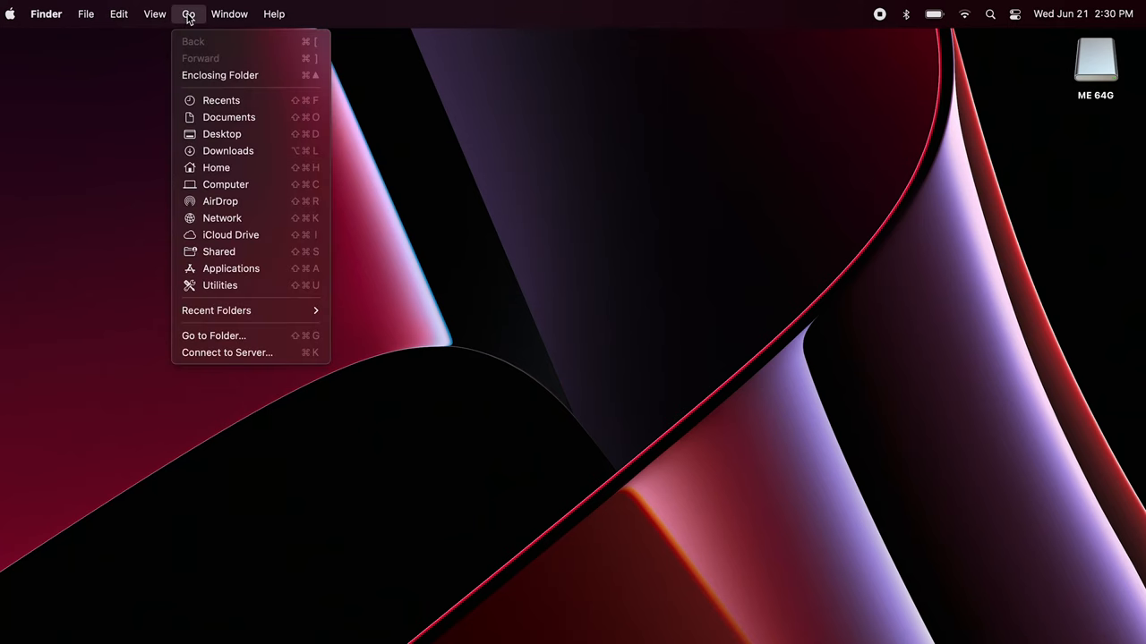
- Run DisplayLink Manager from Applications and show its menu bar settings panel (version 1.8.1)
left_click(231, 268)
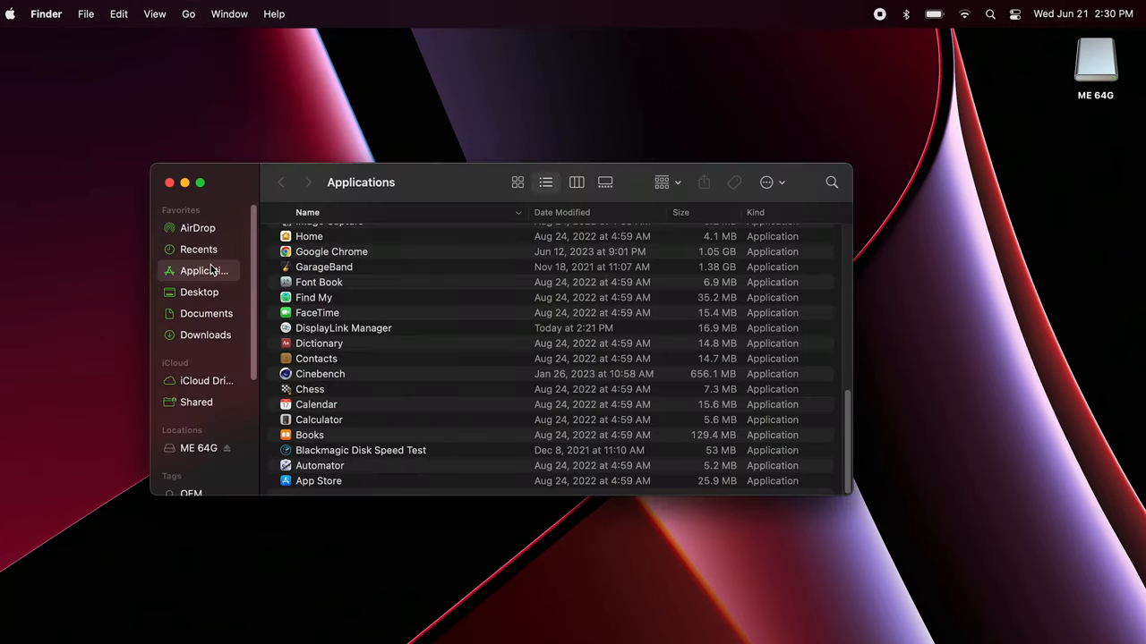
left_click(343, 328)
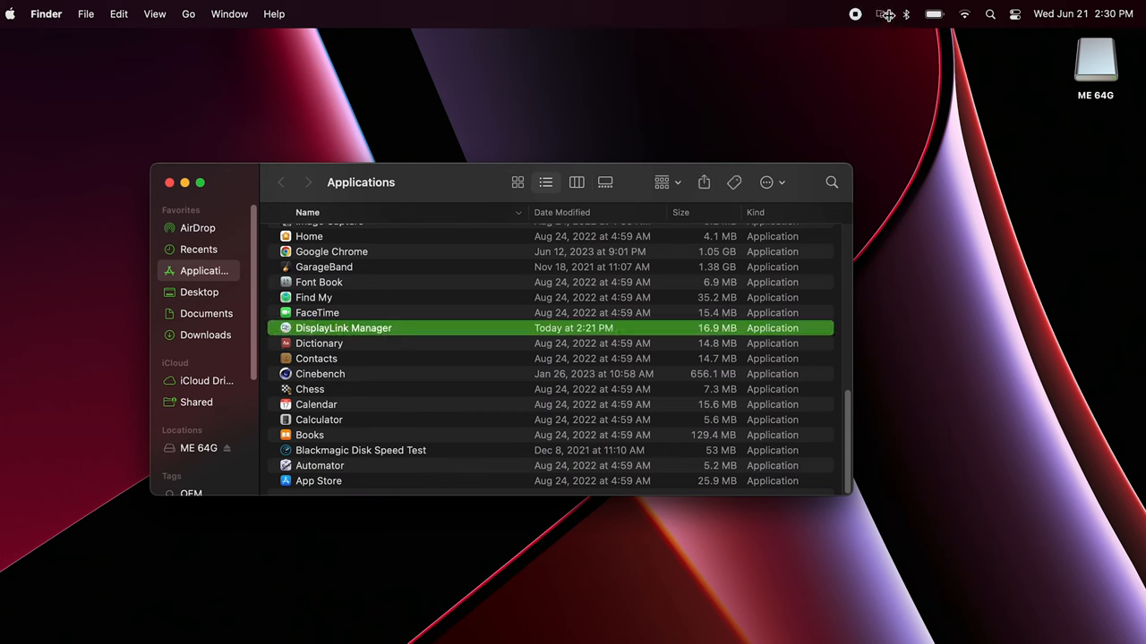
left_click(882, 13)
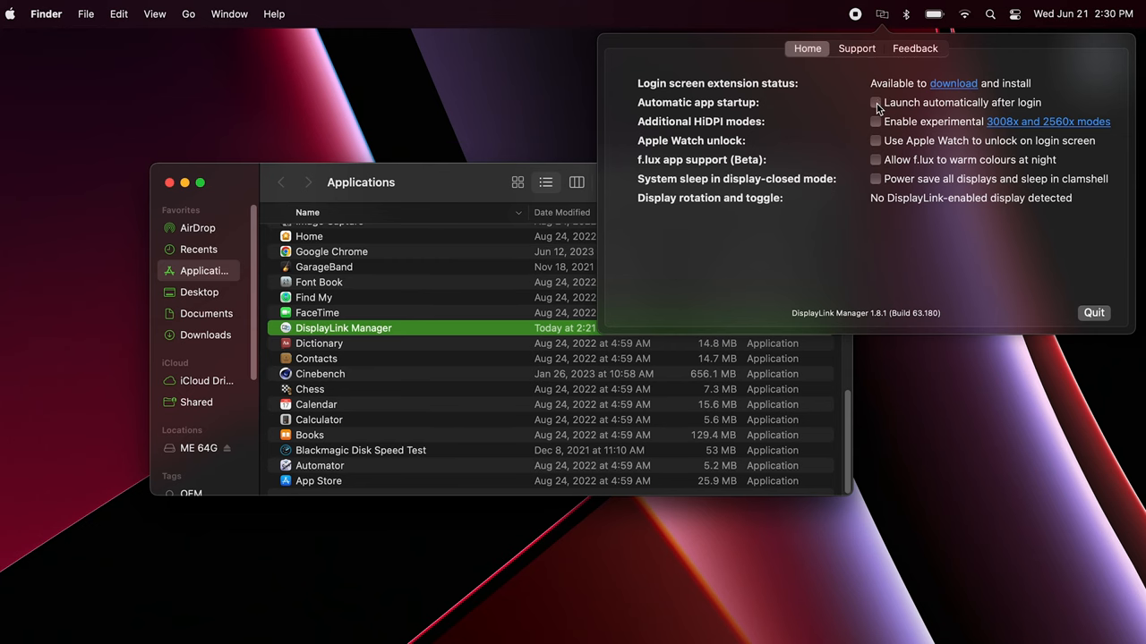